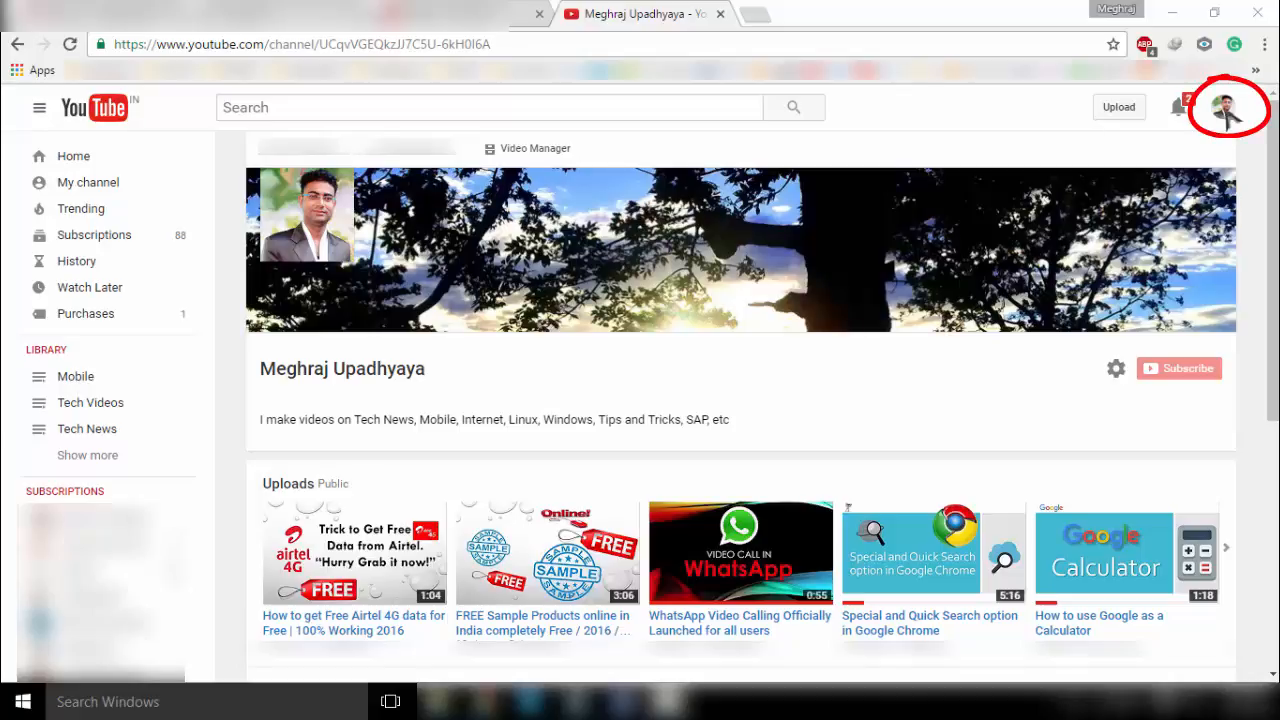
# - Reach the YouTube account settings overview from the signed-in avatar menu
pyautogui.click(1244, 108)
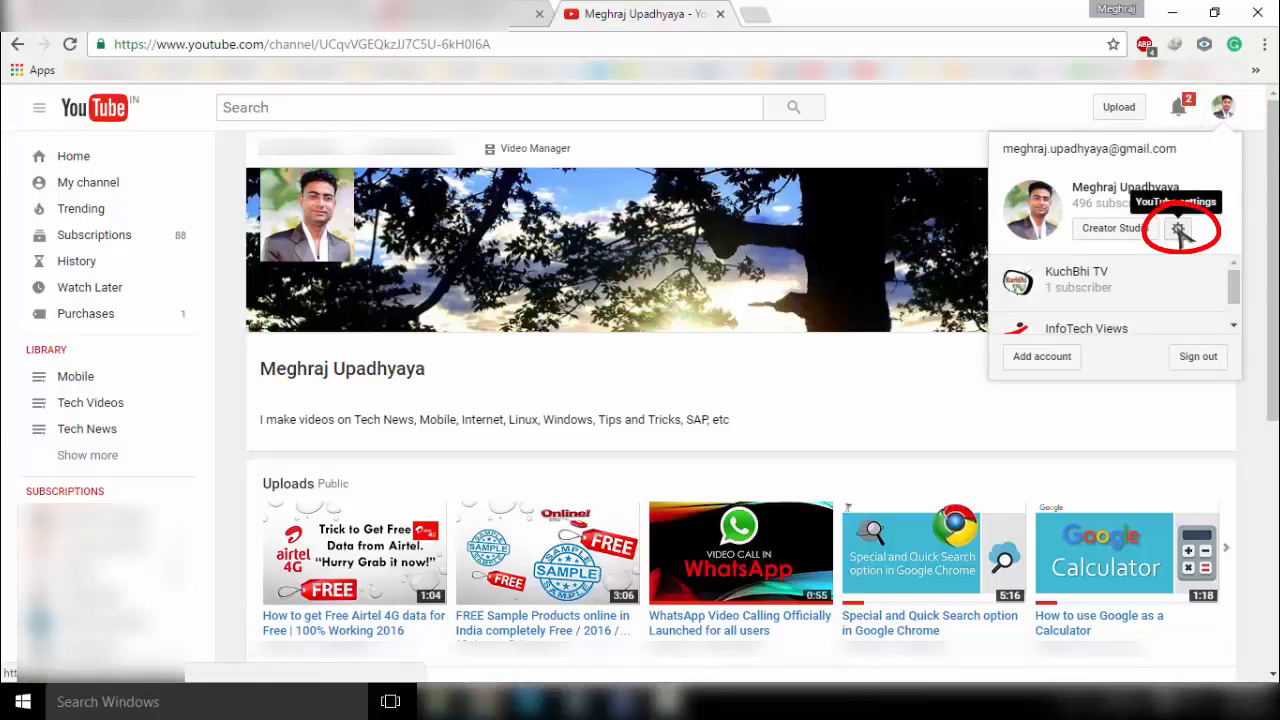
pyautogui.click(1180, 228)
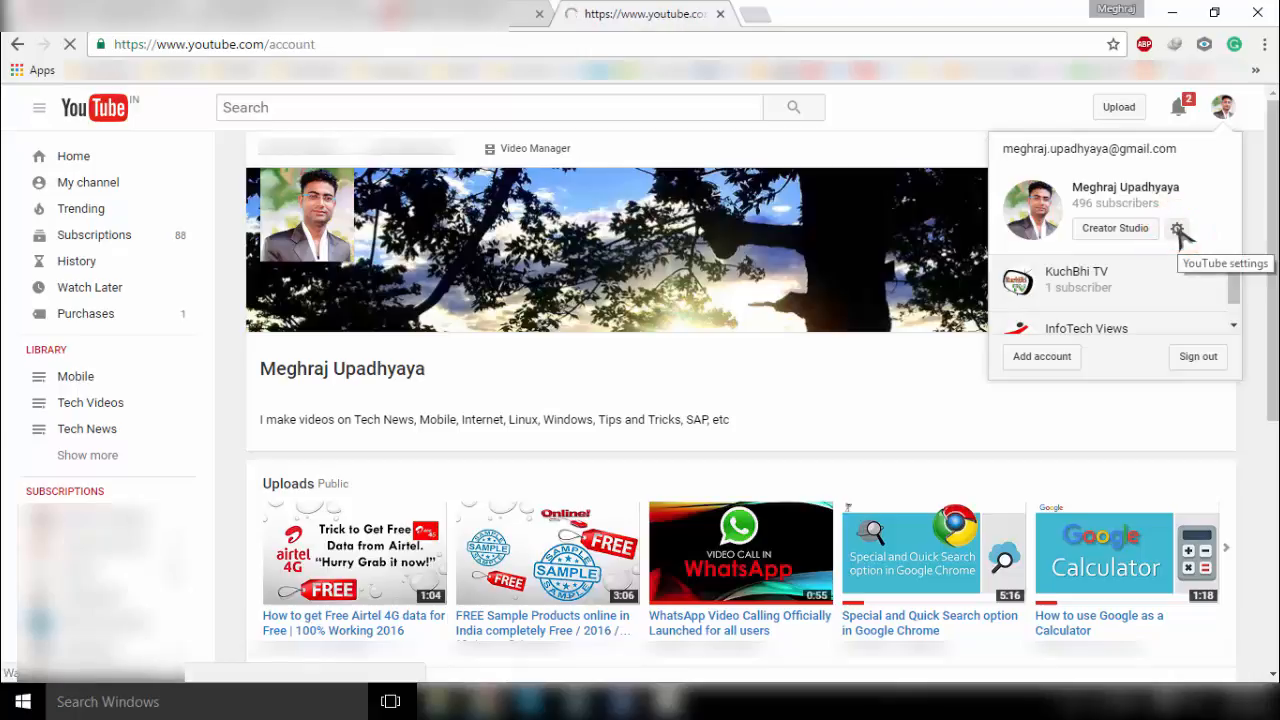
pyautogui.click(1180, 232)
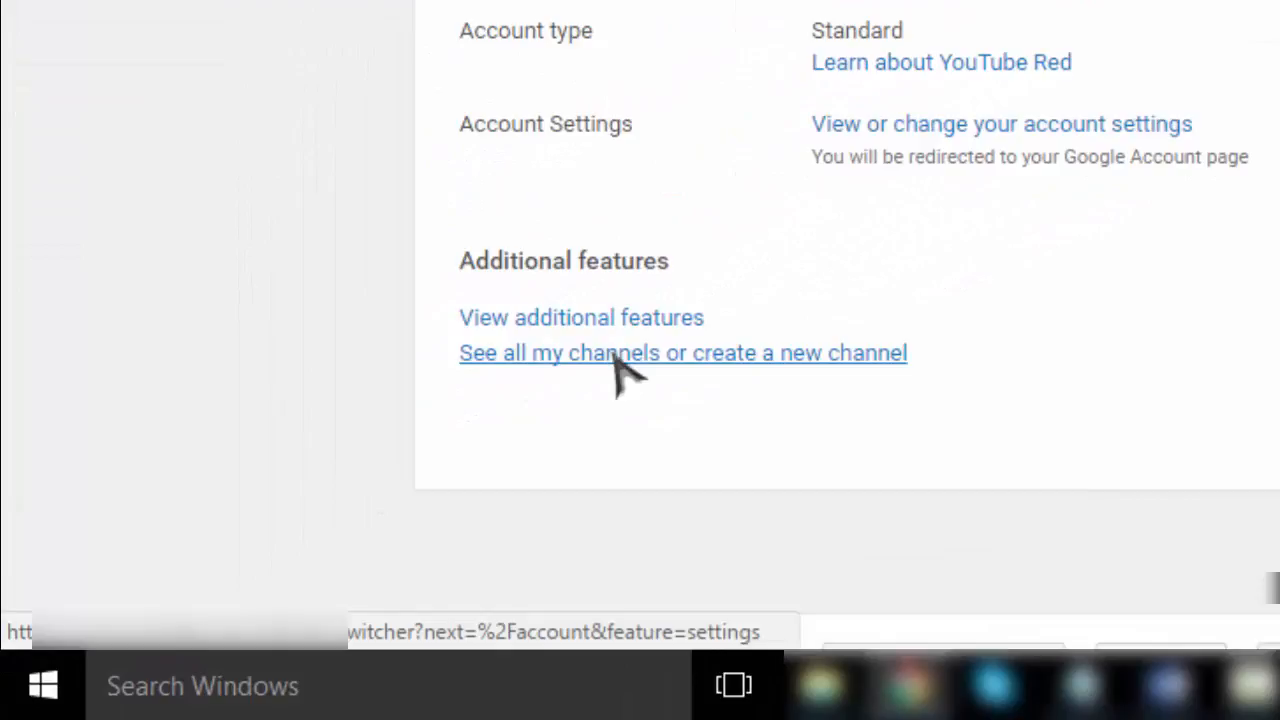
pyautogui.moveTo(780, 380)
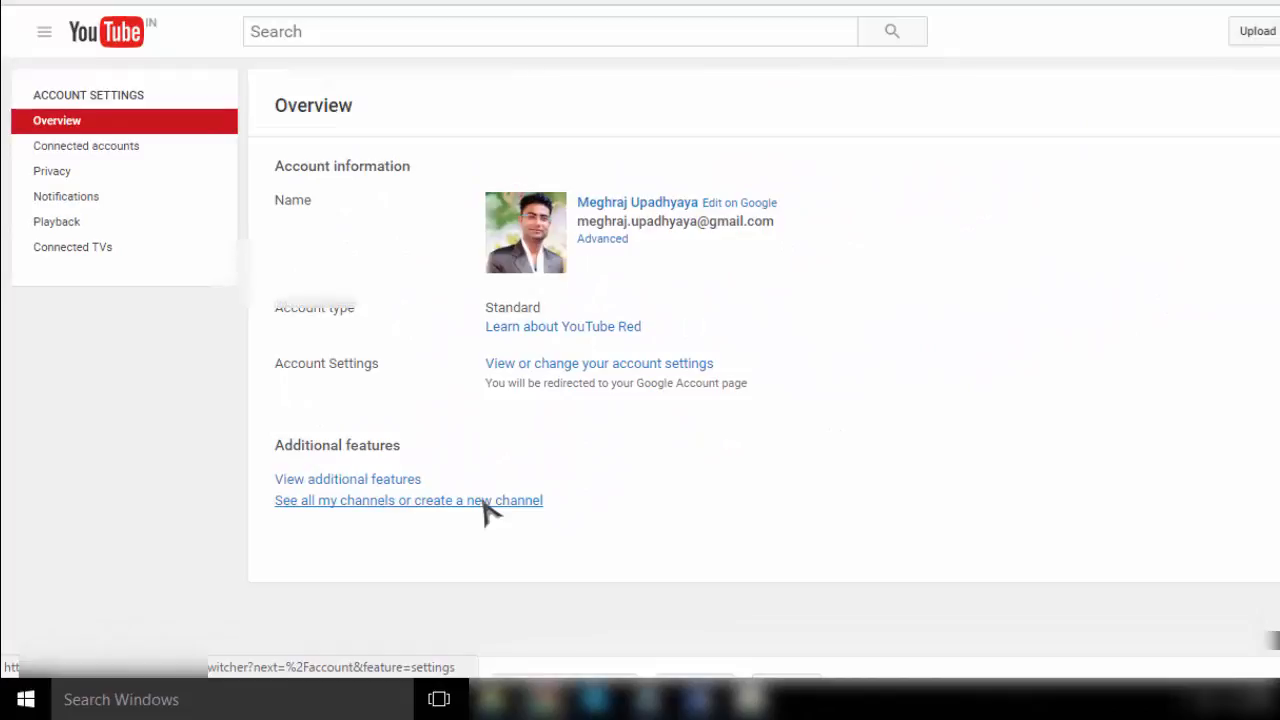
# - Go to 'See all my channels or create a new channel' to reach the channel switcher
pyautogui.click(408, 500)
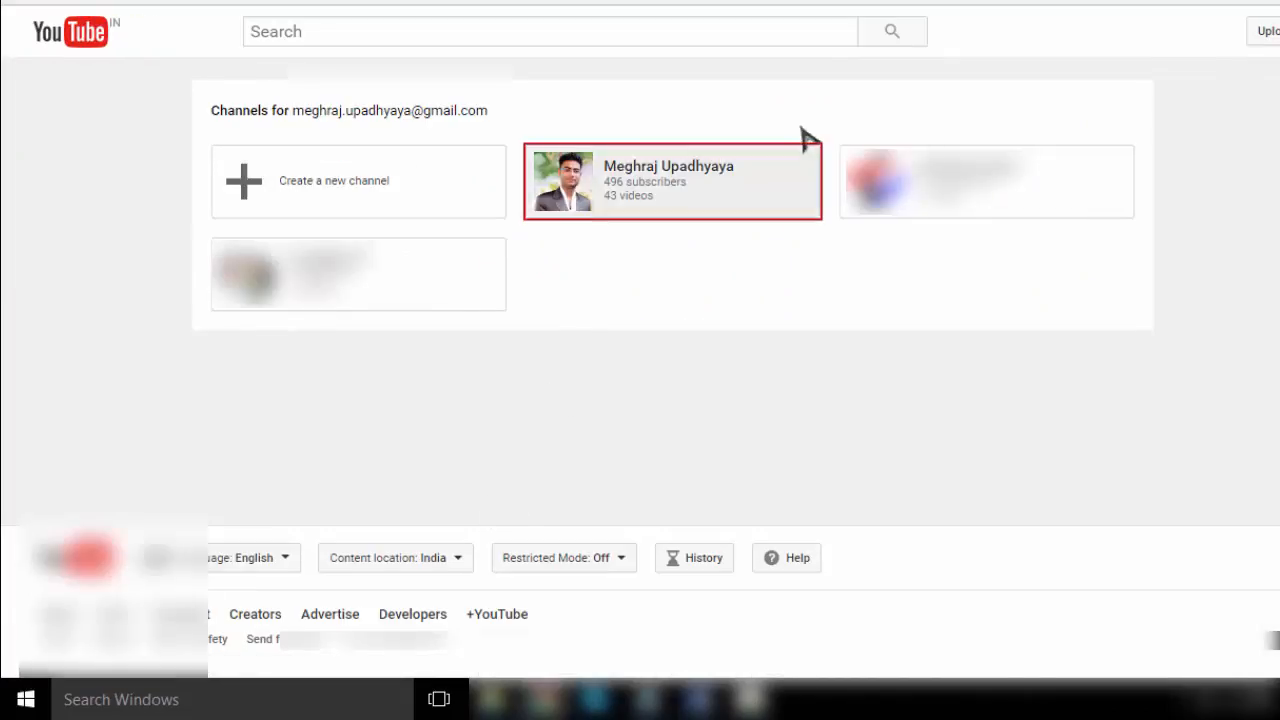
pyautogui.moveTo(536, 388)
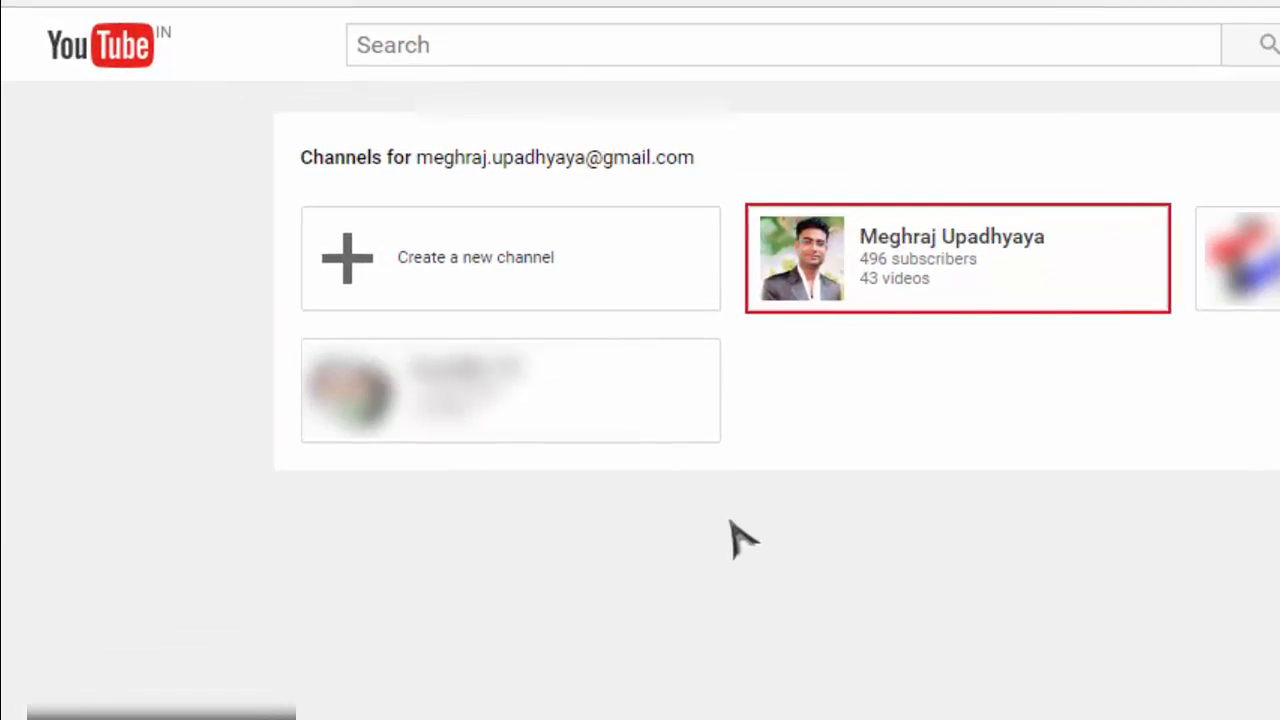
pyautogui.moveTo(436, 284)
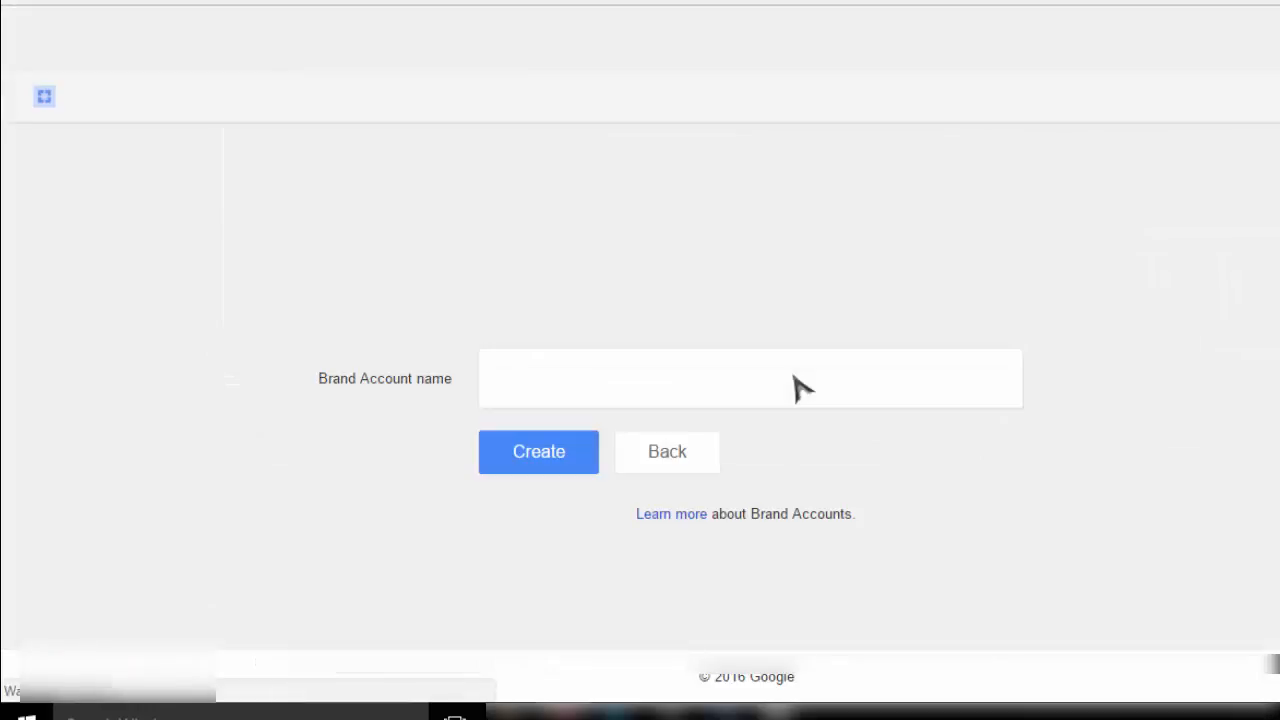
# - Create a new Brand Account channel named 'SAP Video Tutorials'
pyautogui.click(750, 378)
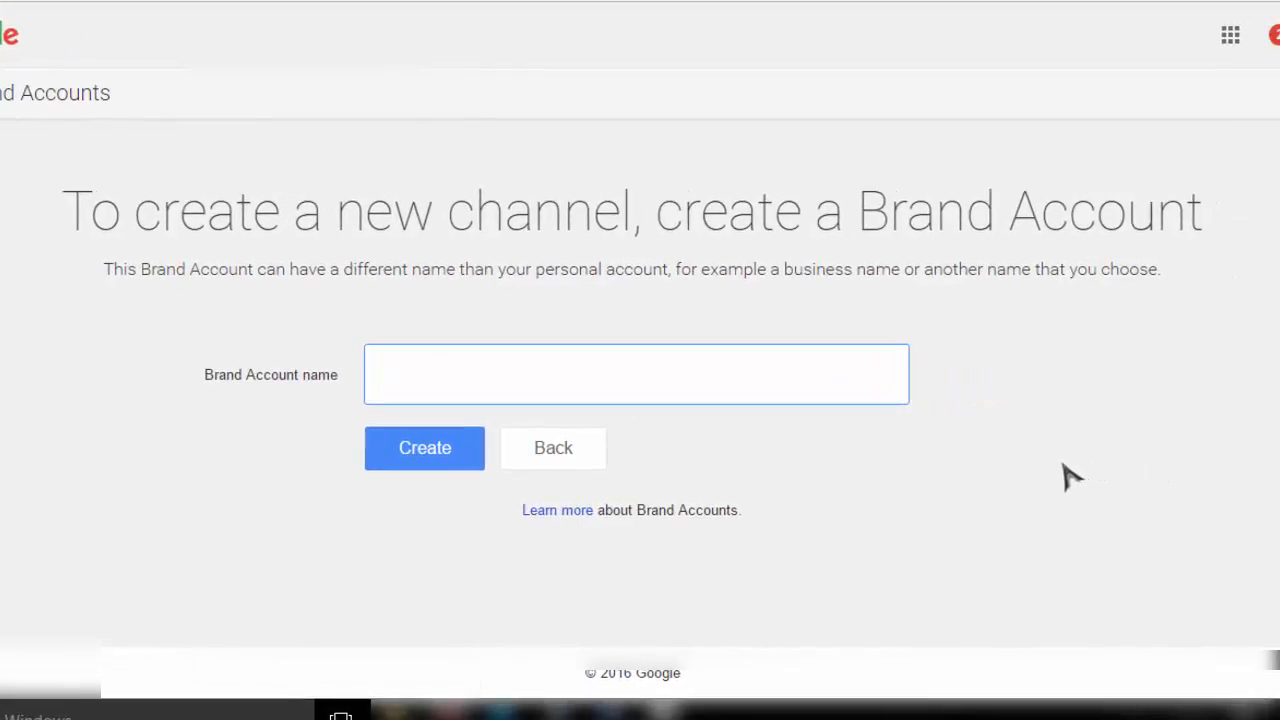
pyautogui.click(636, 374)
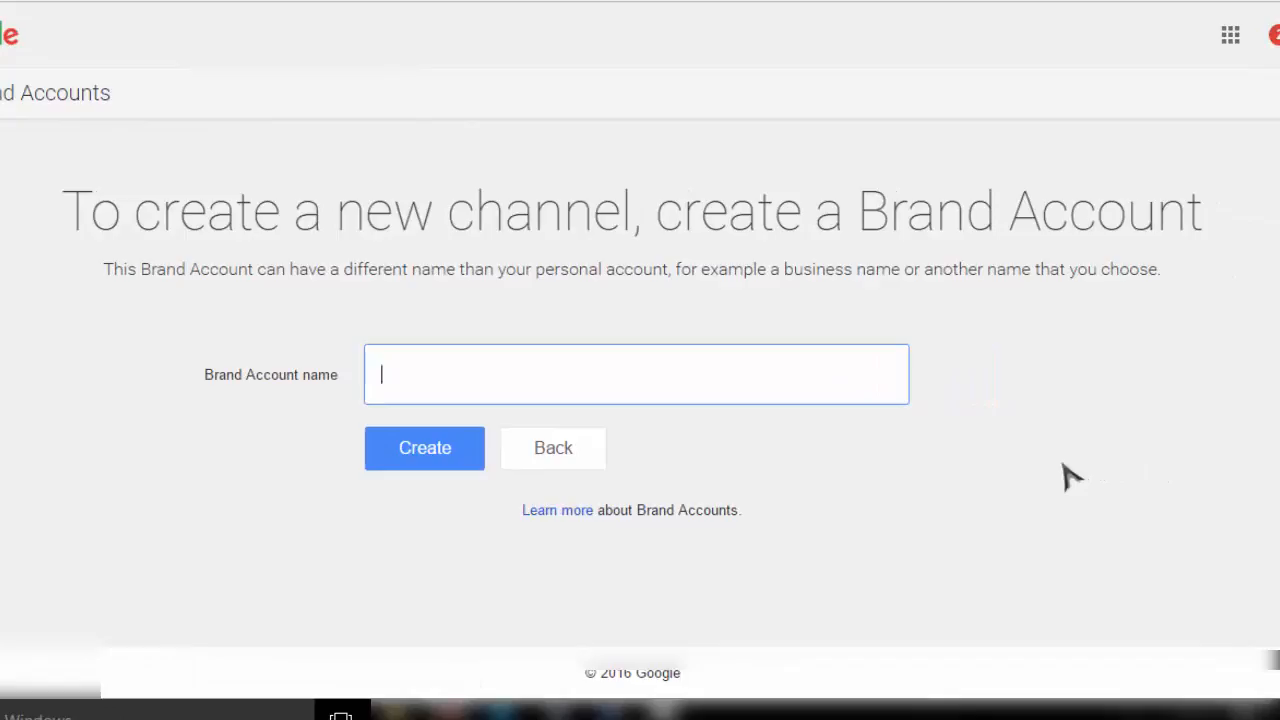
pyautogui.write('SAP')
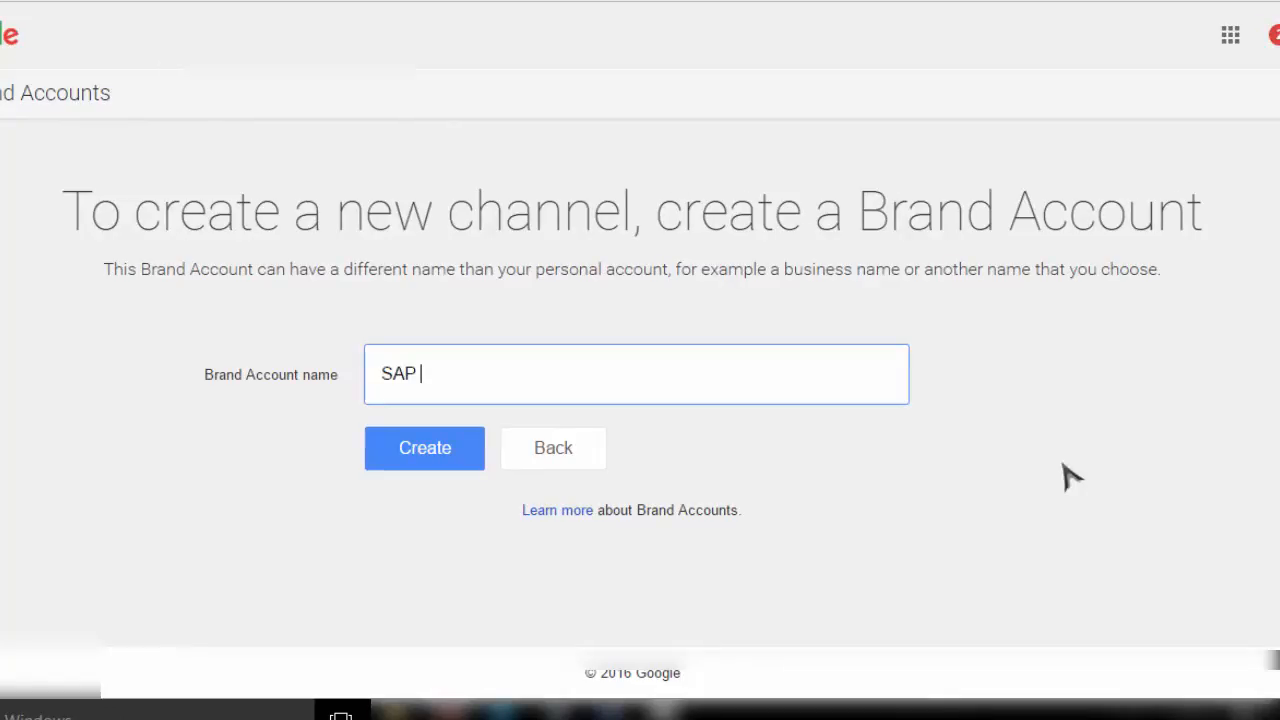
pyautogui.write('Video Tutori')
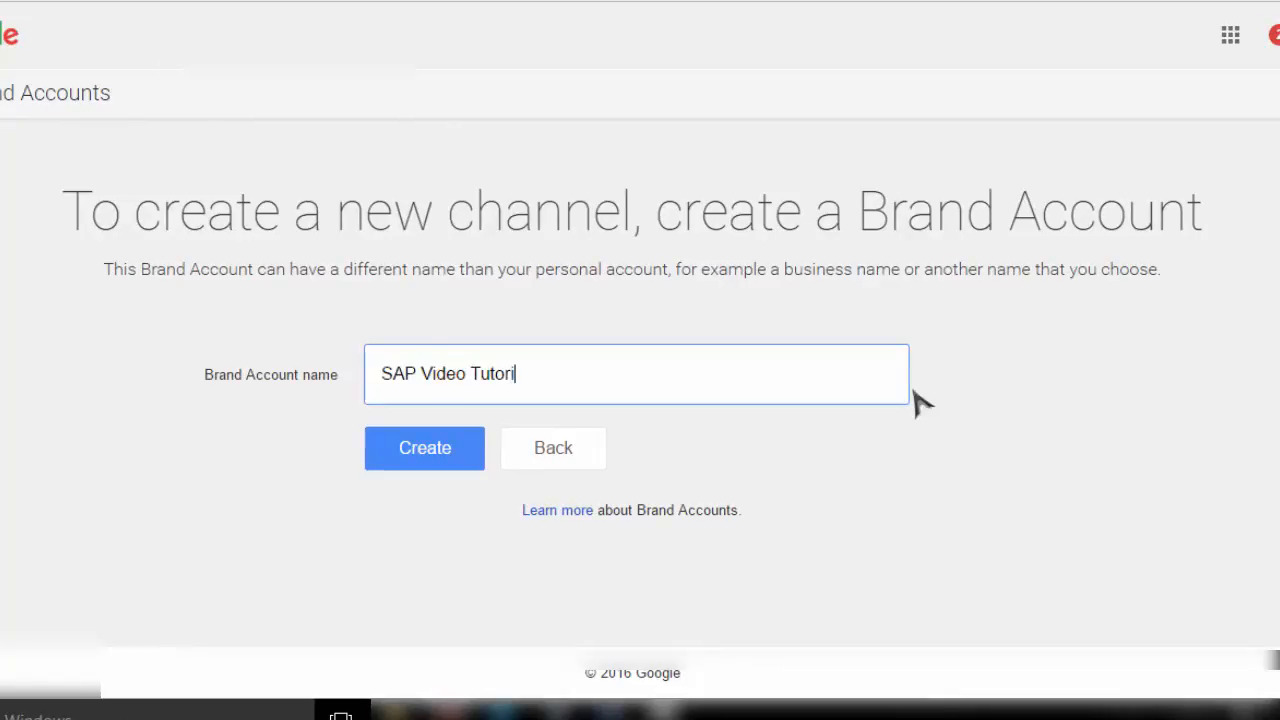
pyautogui.write('als')
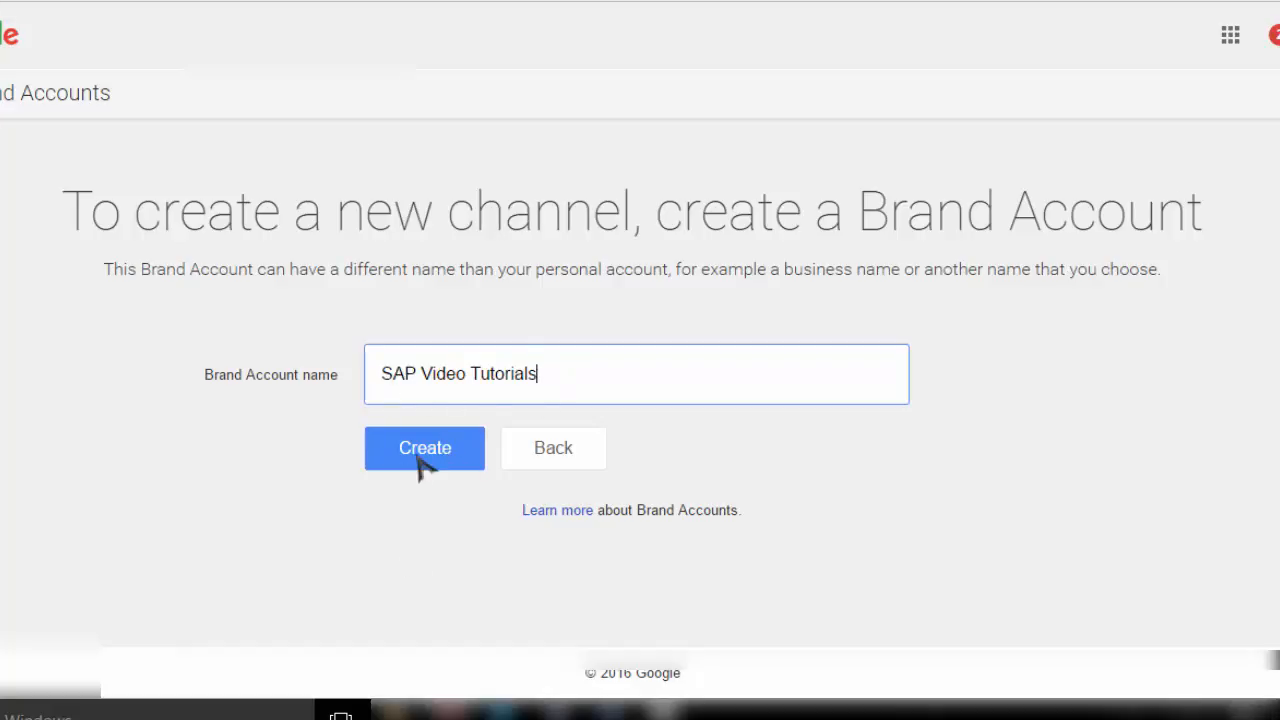
pyautogui.click(424, 448)
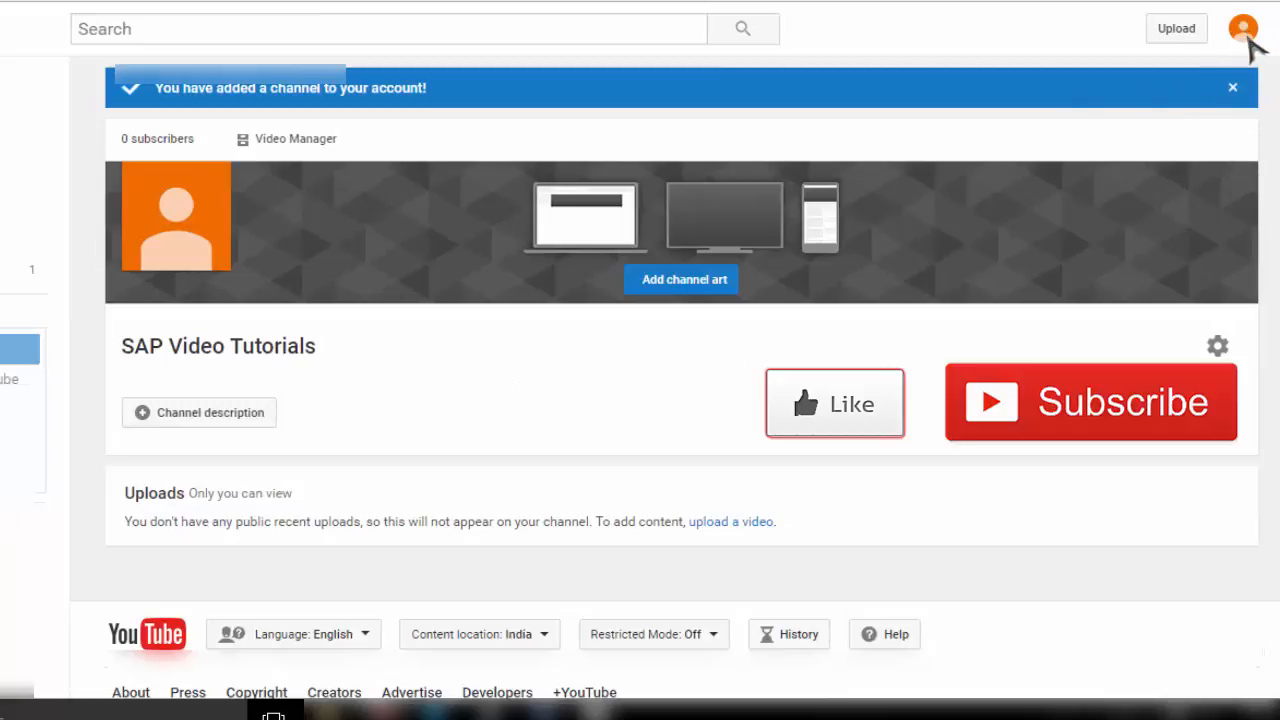
# - Review the freshly added SAP Video Tutorials channel page with no uploads
pyautogui.click(1244, 28)
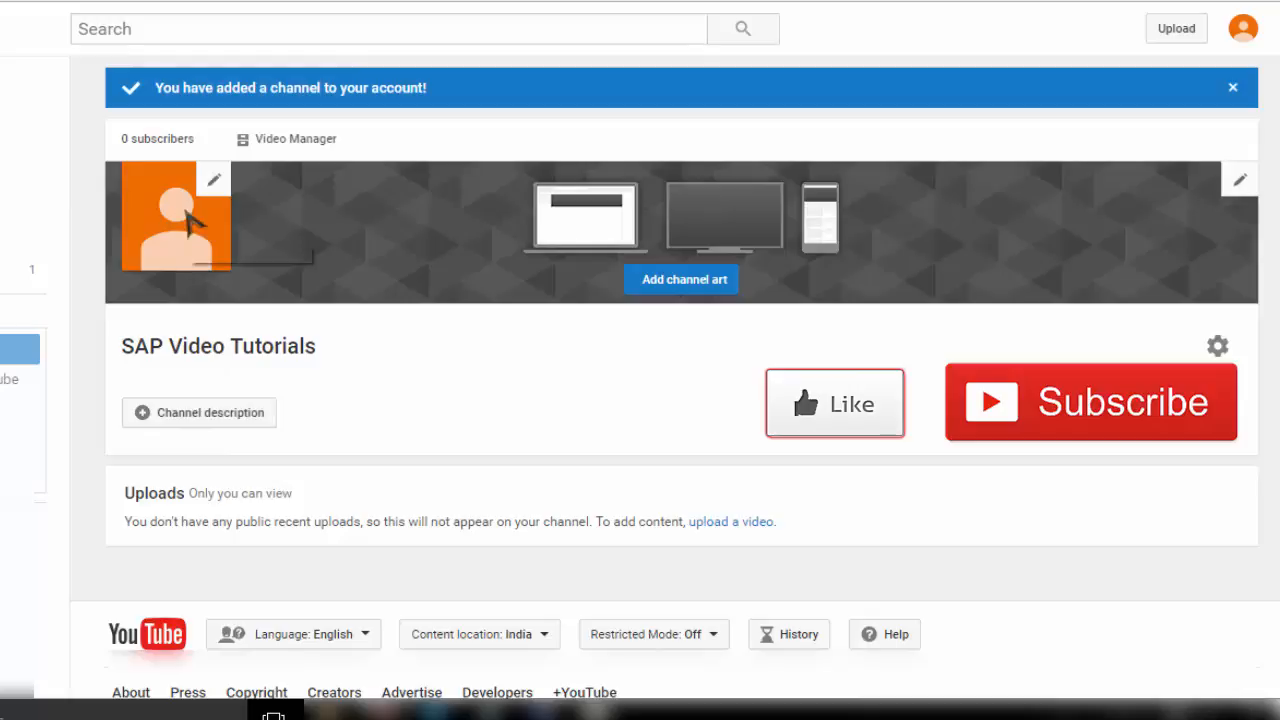
pyautogui.moveTo(176, 216)
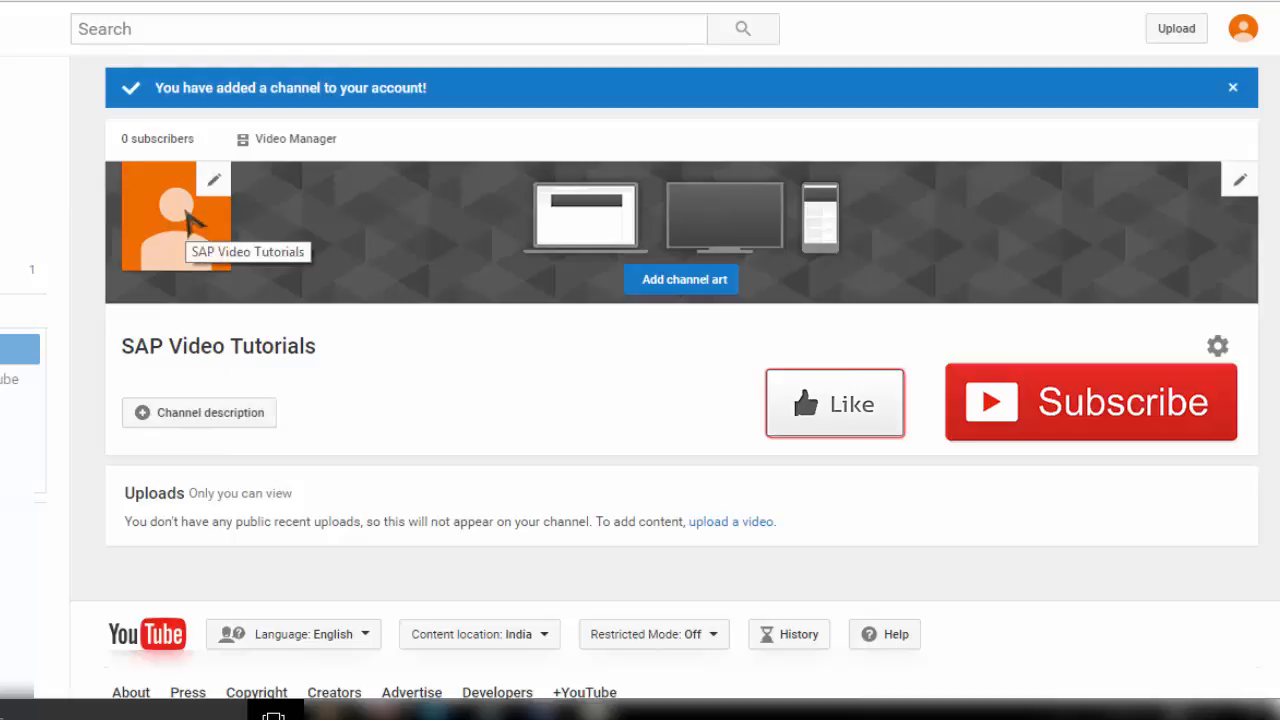
pyautogui.moveTo(720, 256)
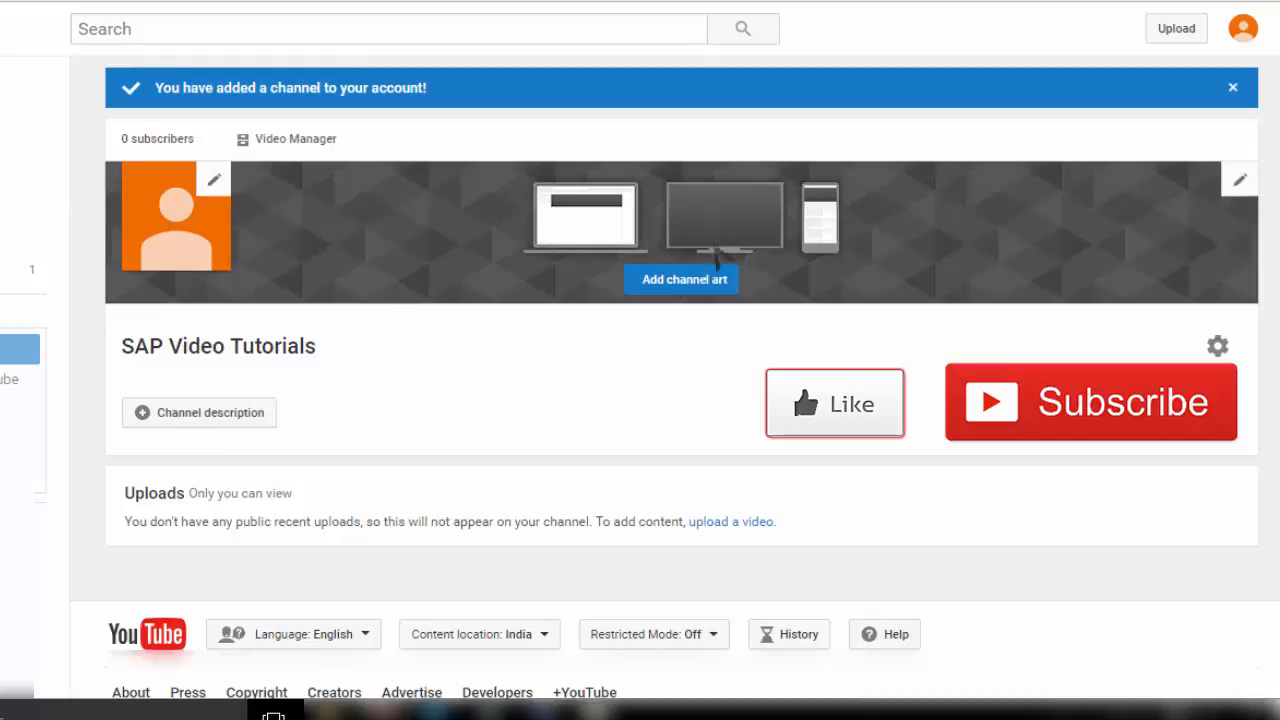
pyautogui.moveTo(684, 304)
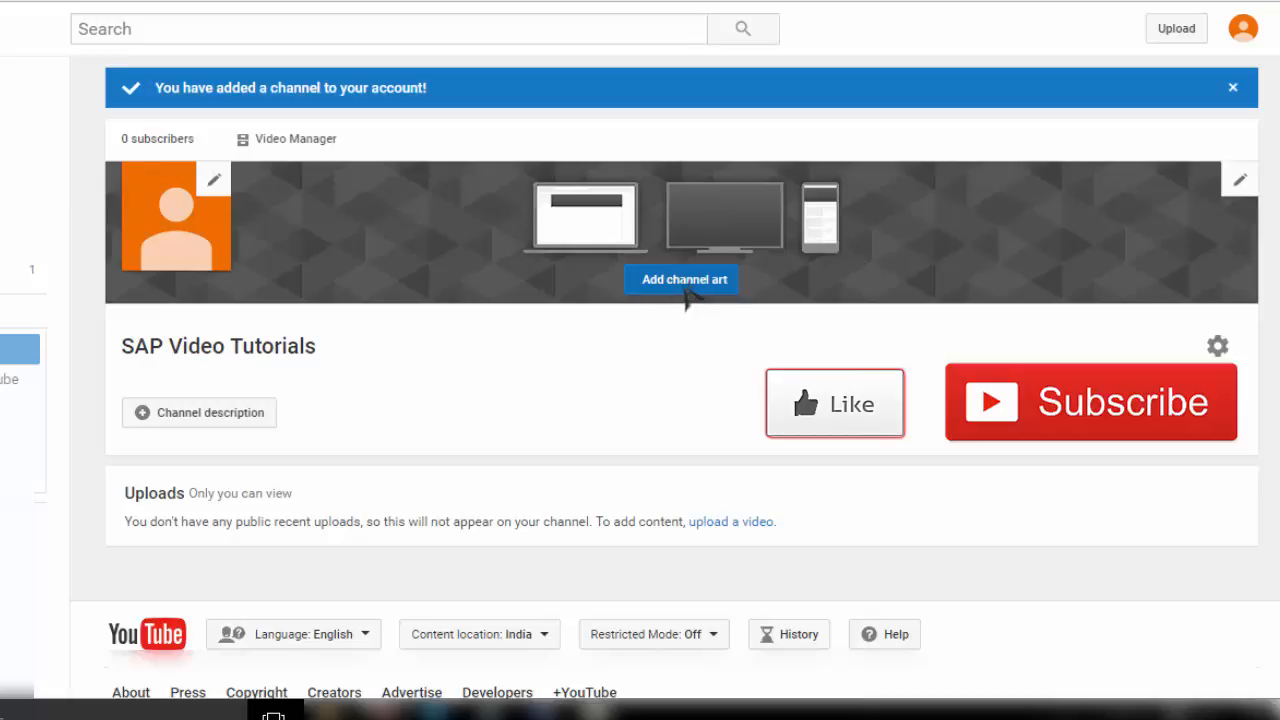